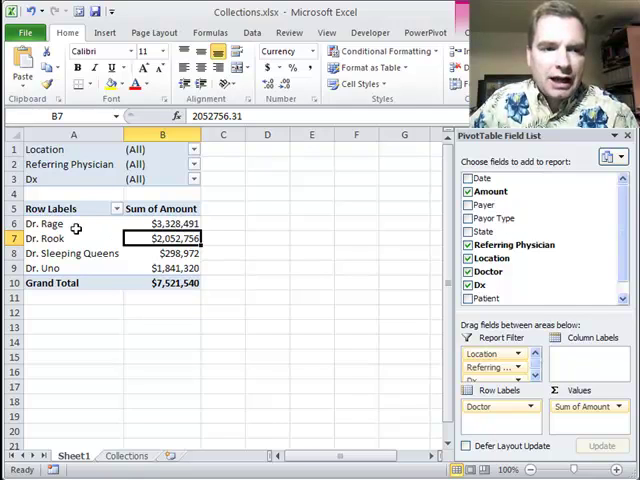
# - Switch the Doctor field to Manual sorting via Dr. Sleeping Queens' More Sort Options and confirm
pyautogui.click(72, 224)
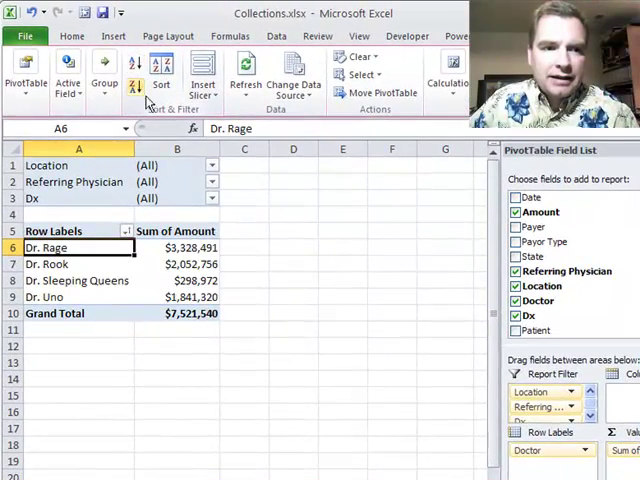
pyautogui.moveTo(136, 280)
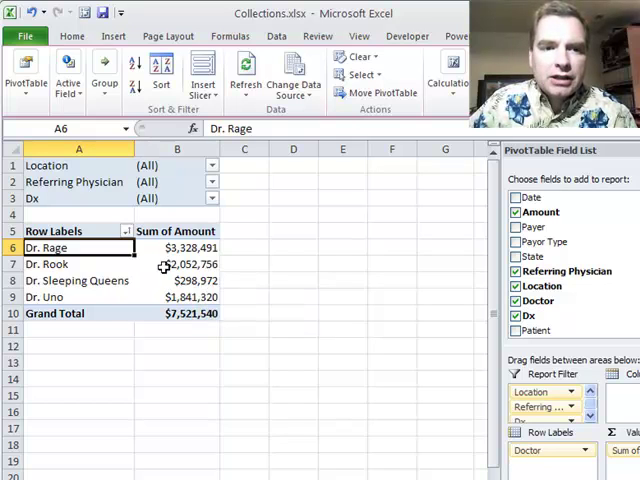
pyautogui.moveTo(200, 296)
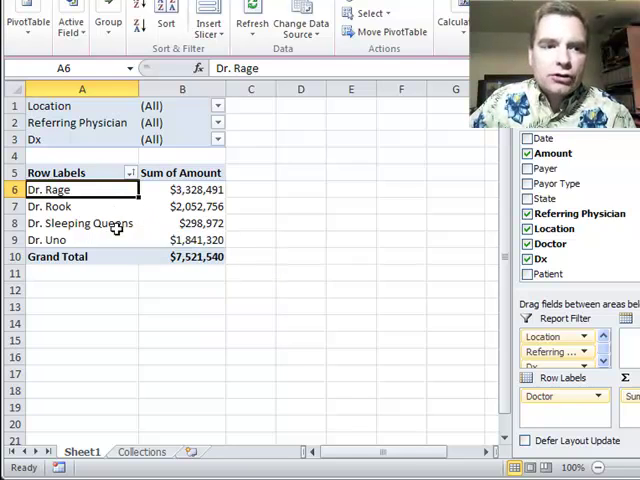
pyautogui.moveTo(118, 218)
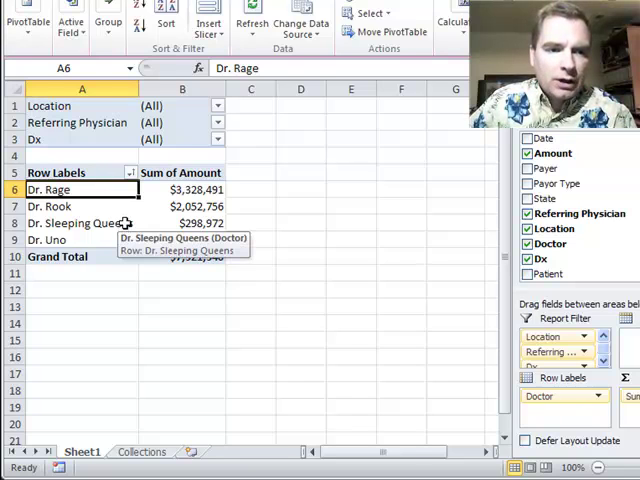
pyautogui.rightClick(80, 222)
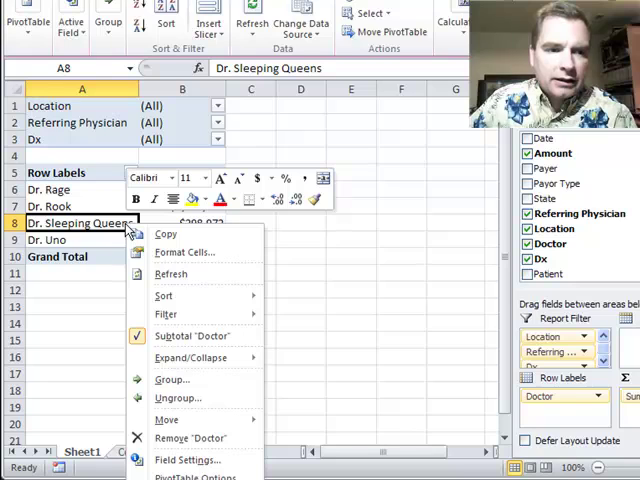
pyautogui.moveTo(82, 238)
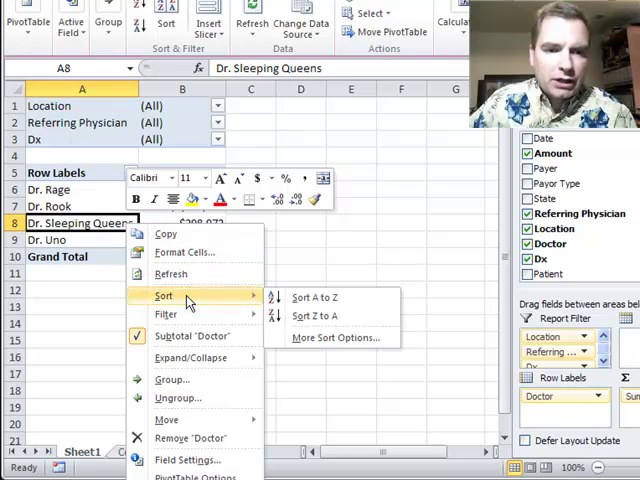
pyautogui.click(334, 336)
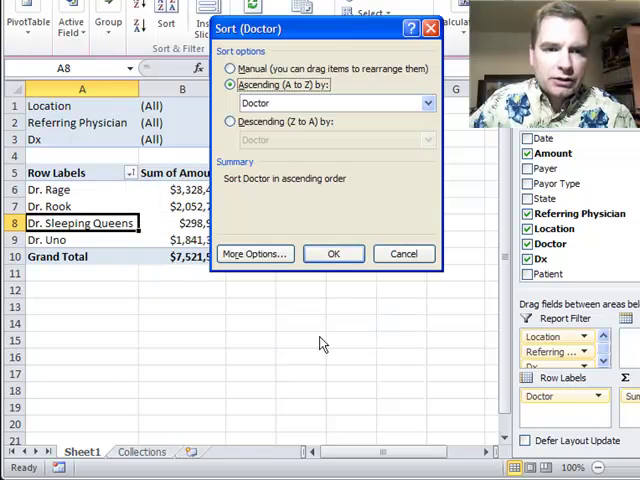
pyautogui.click(232, 68)
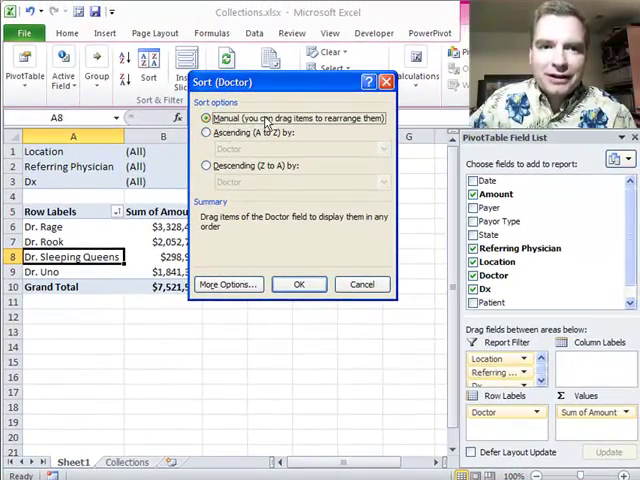
pyautogui.moveTo(316, 122)
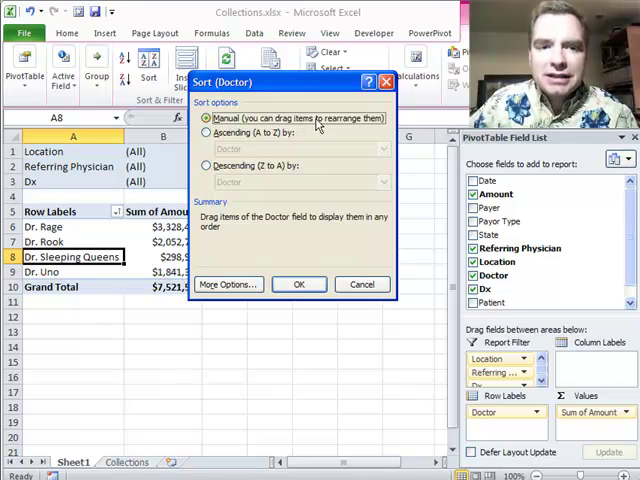
pyautogui.click(298, 284)
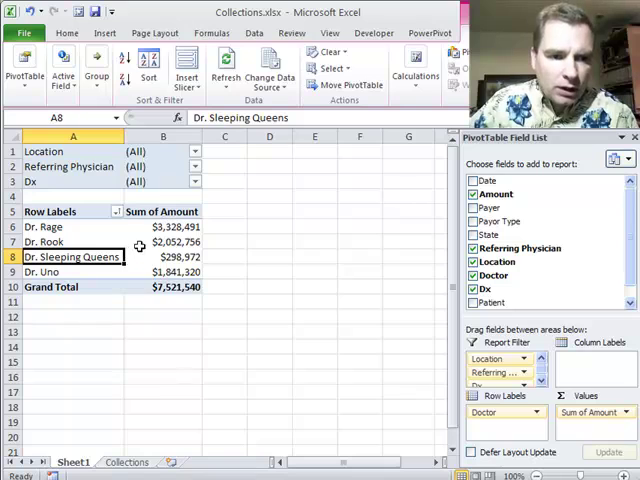
pyautogui.moveTo(128, 242)
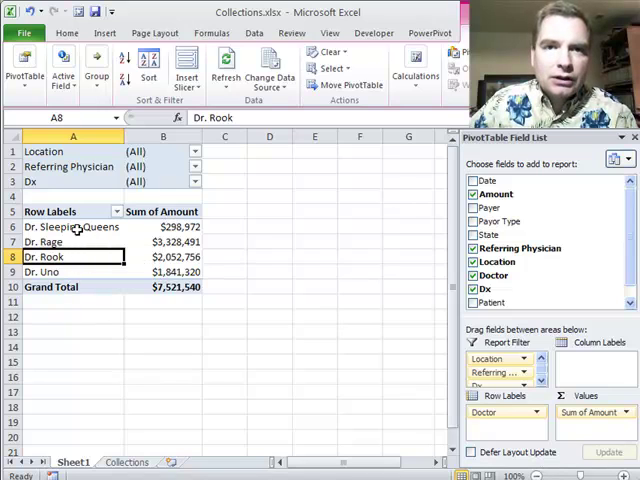
pyautogui.moveTo(78, 242)
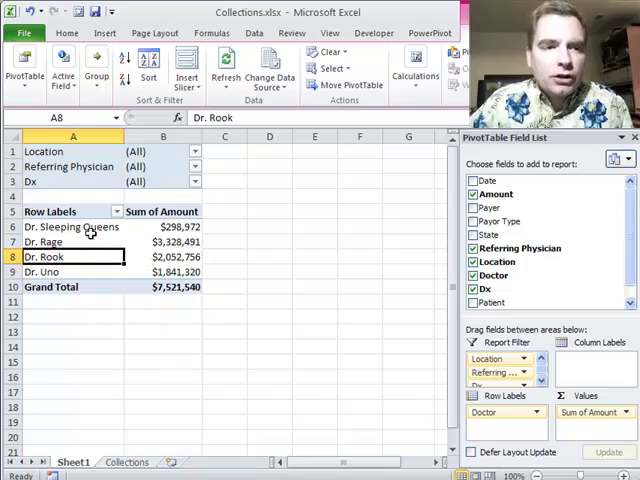
pyautogui.rightClick(70, 228)
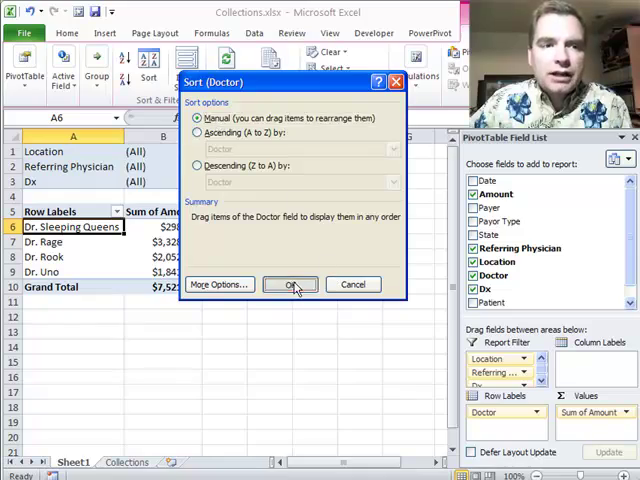
pyautogui.click(290, 284)
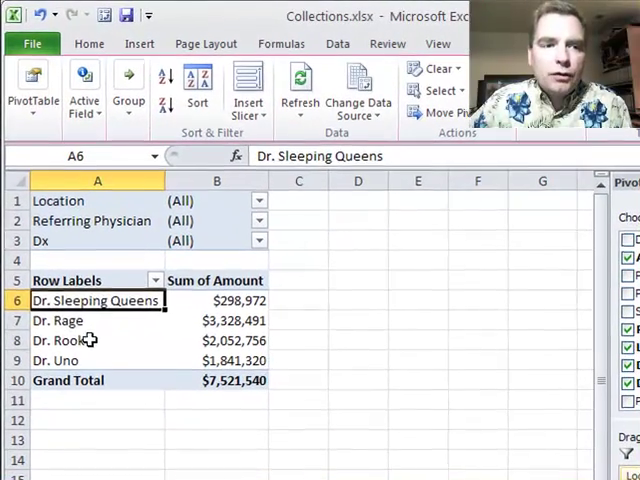
pyautogui.click(96, 340)
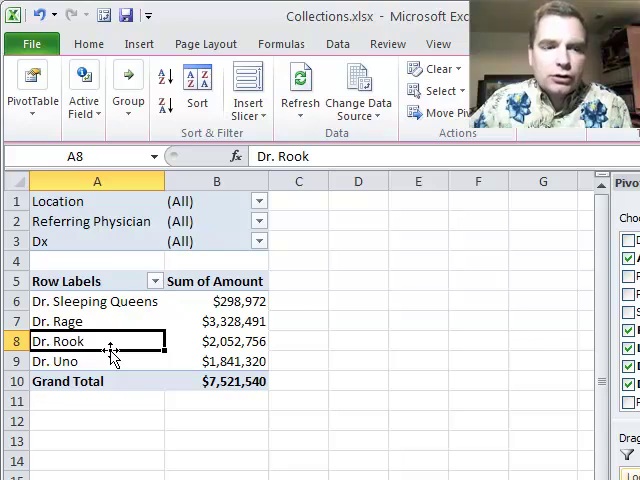
pyautogui.moveTo(100, 340)
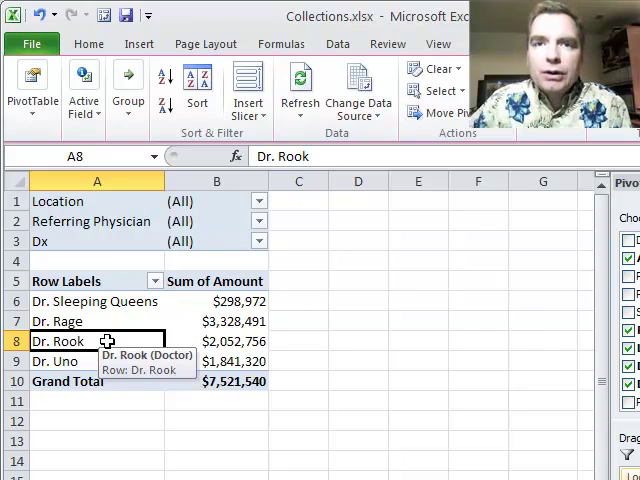